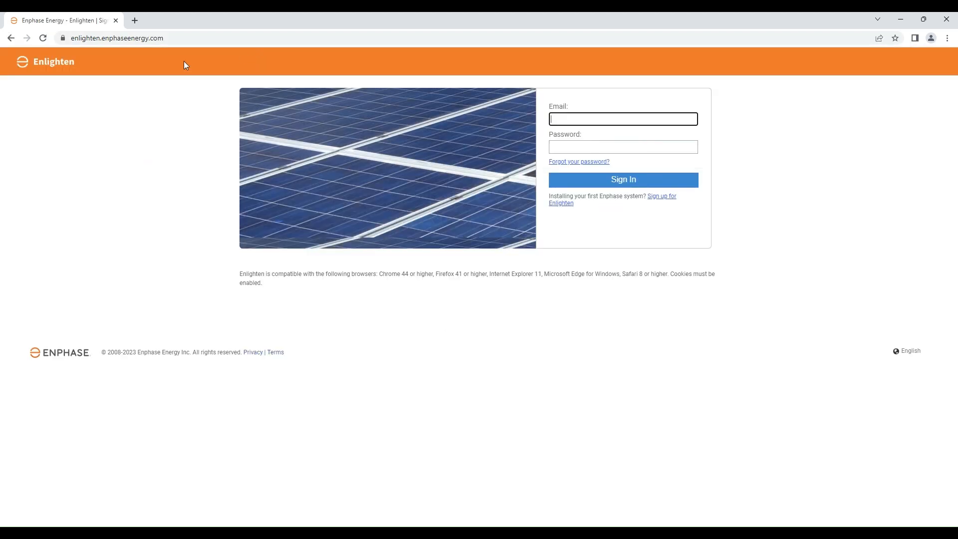
# - Follow the 'Sign up for Enlighten' link to reach the registration form
pyautogui.click(662, 196)
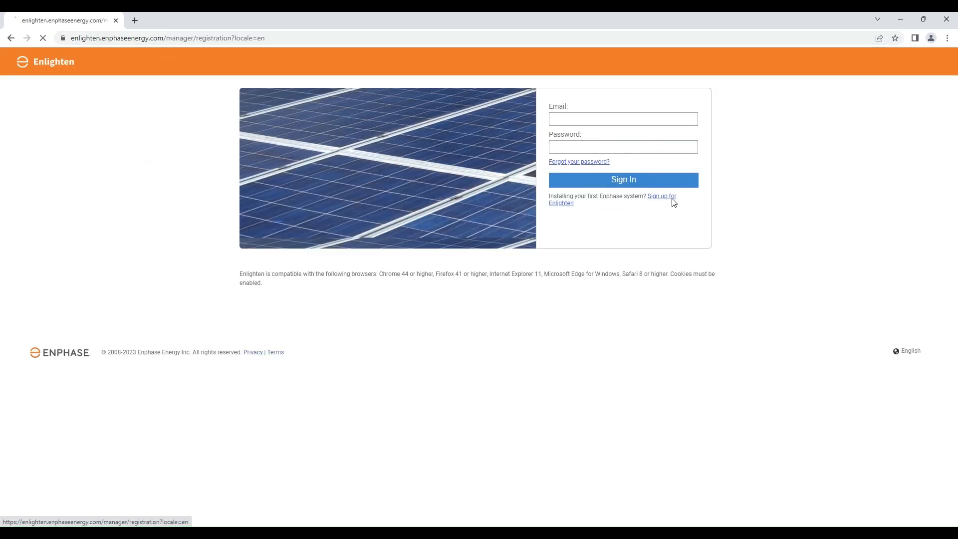
# - Register a new Solar Company with company and account details, consents ticked and reCAPTCHA passed, then submit
pyautogui.click(661, 197)
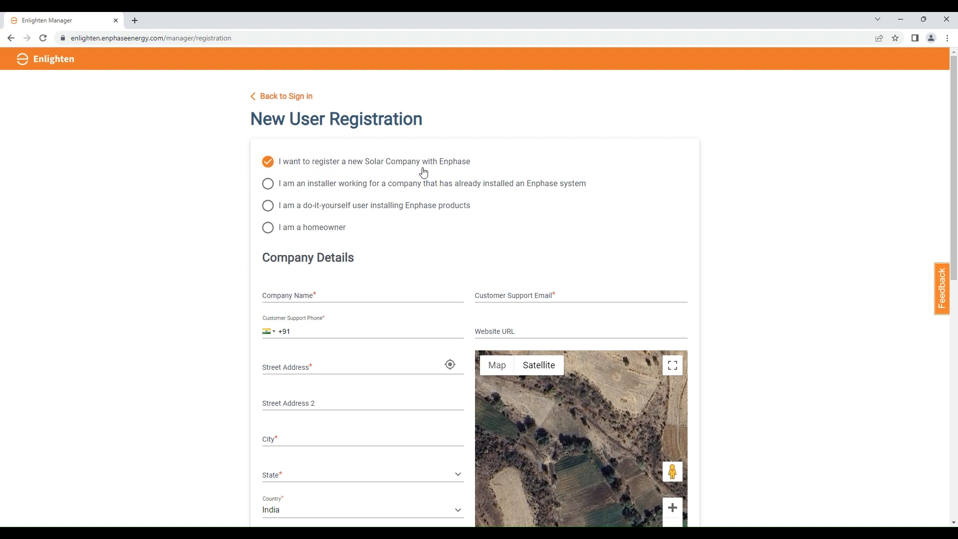
pyautogui.click(362, 300)
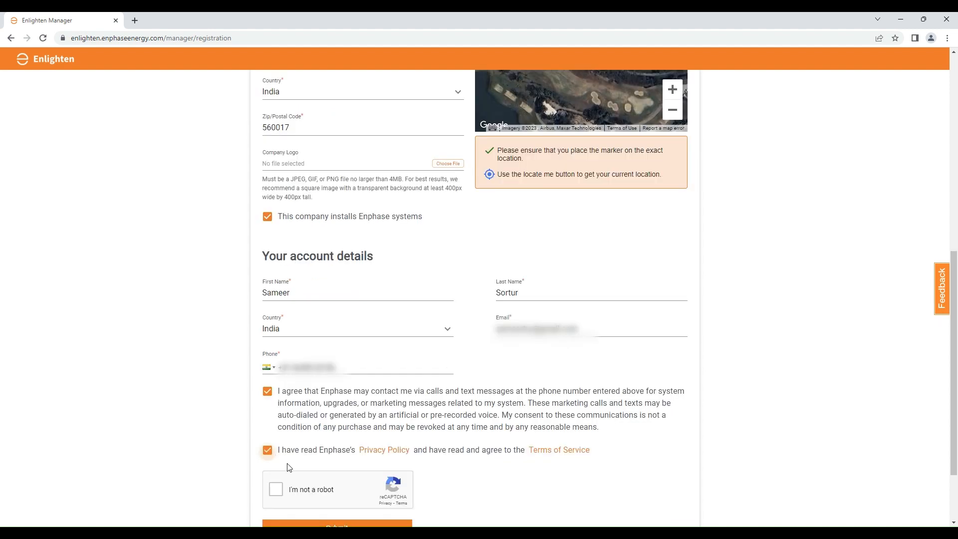
pyautogui.click(275, 489)
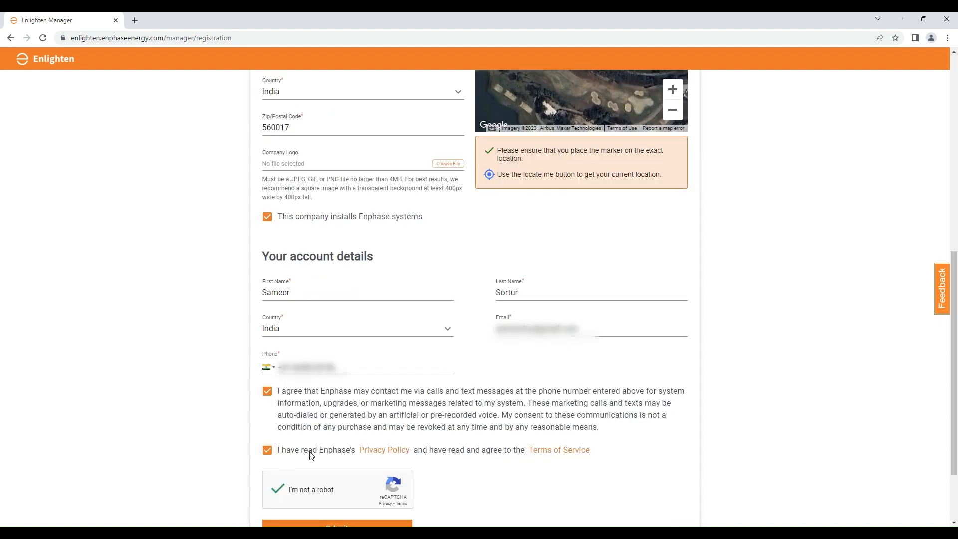
pyautogui.scroll(-3)
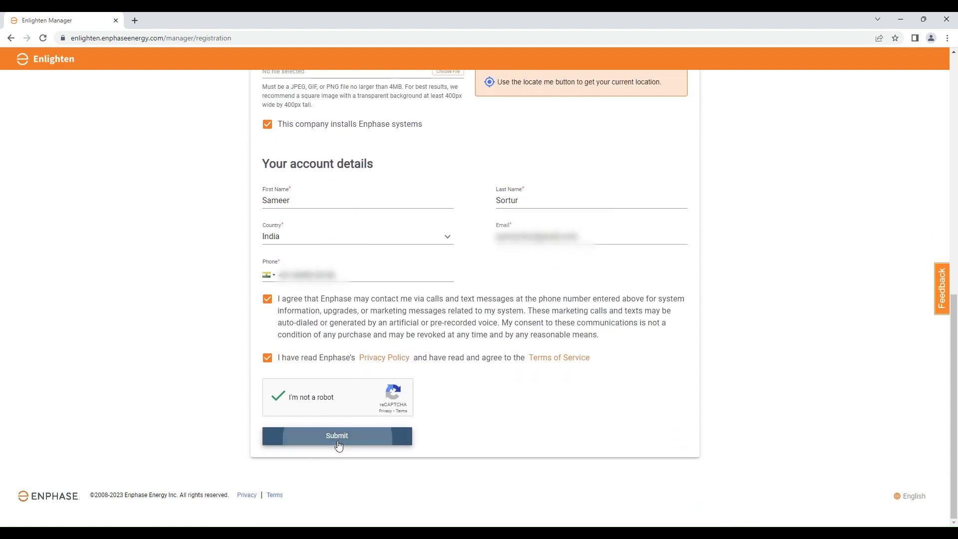
pyautogui.click(336, 435)
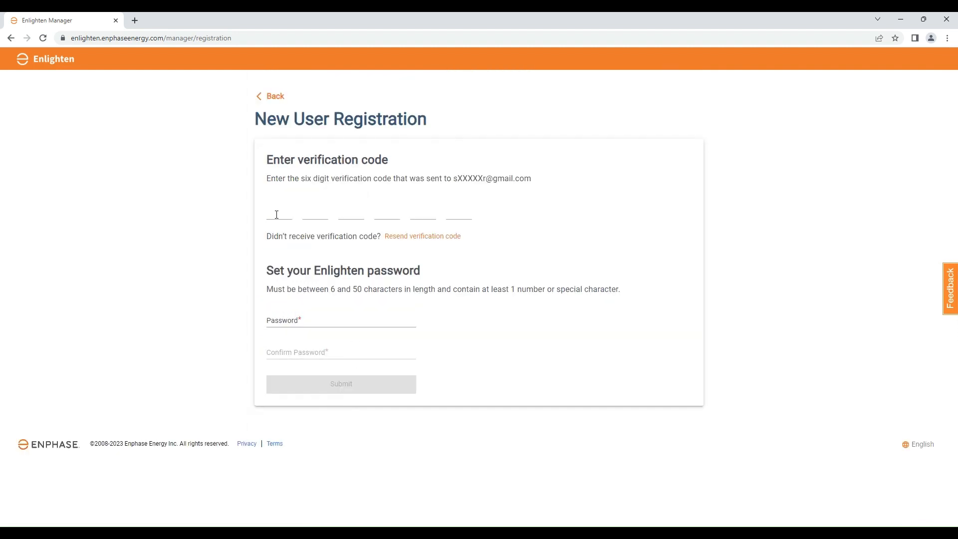
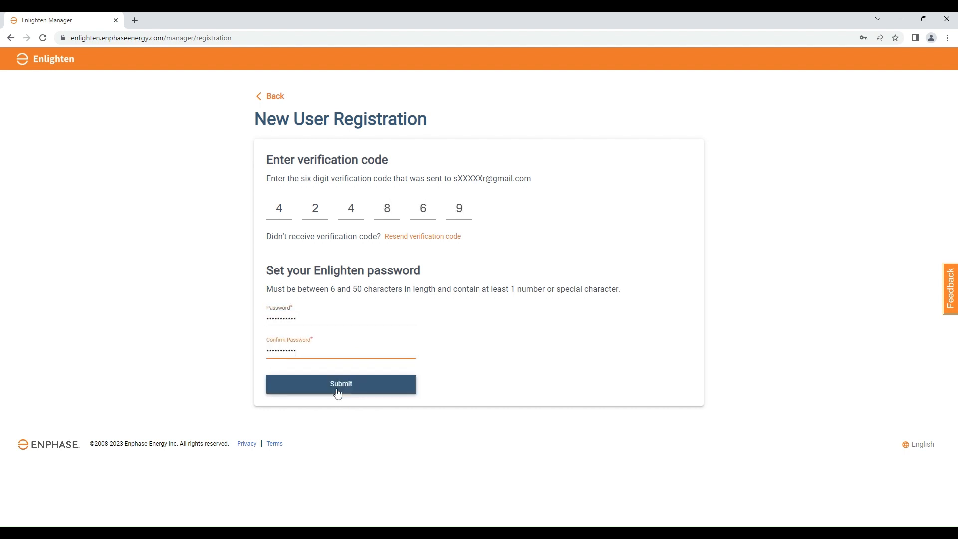
# - Enter the six-digit verification code and new password, submit, and return to sign-in
pyautogui.click(341, 383)
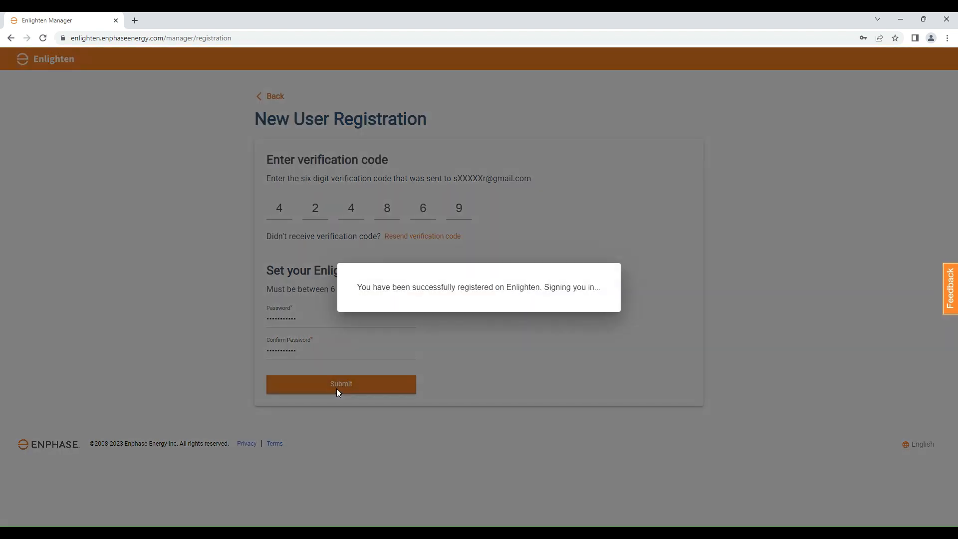
pyautogui.click(341, 383)
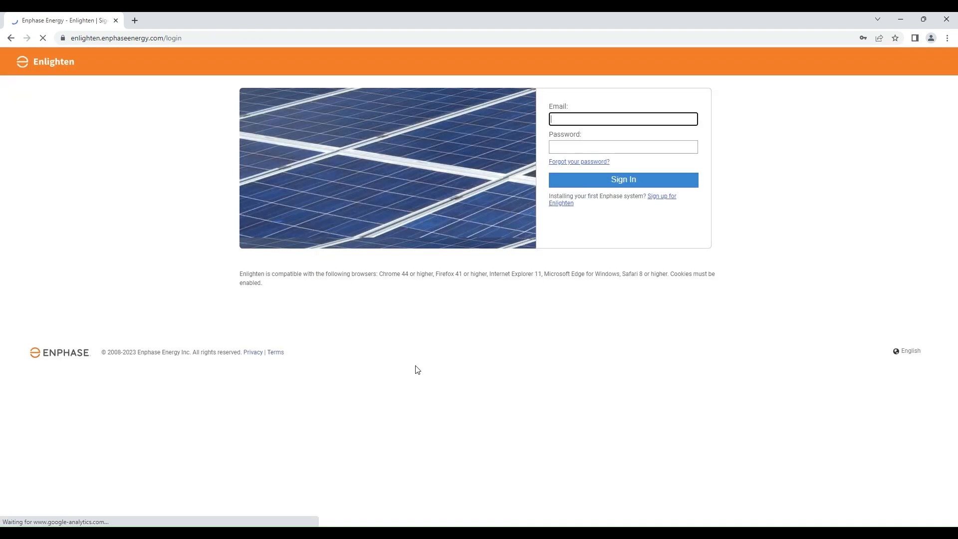